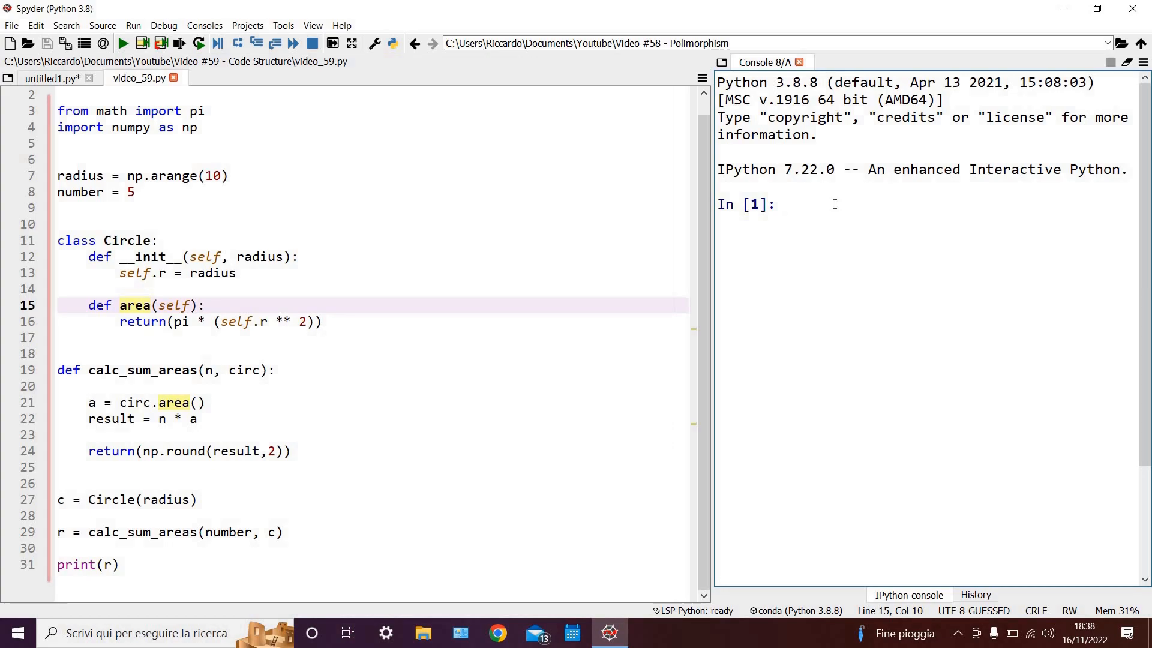
{"action": "left_click", "coordinate": [834, 204]}
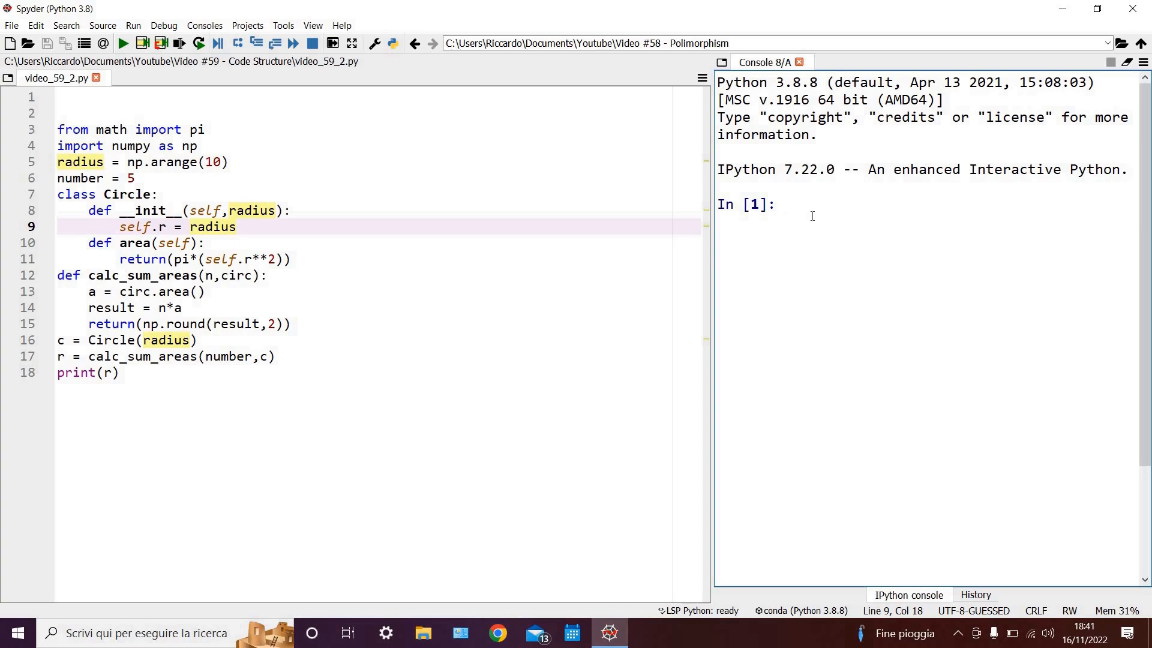
{"action": "left_click", "coordinate": [811, 215]}
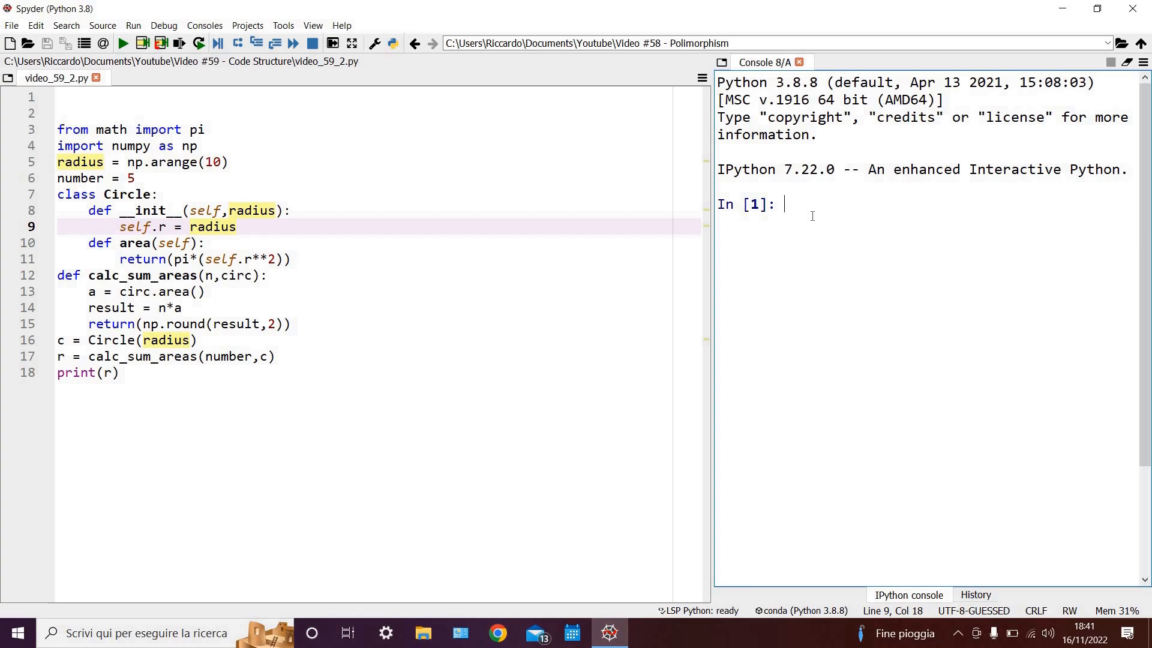